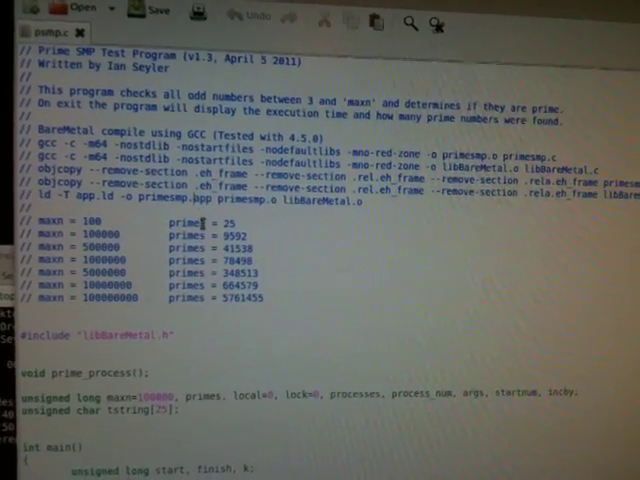
scroll("down", 3)
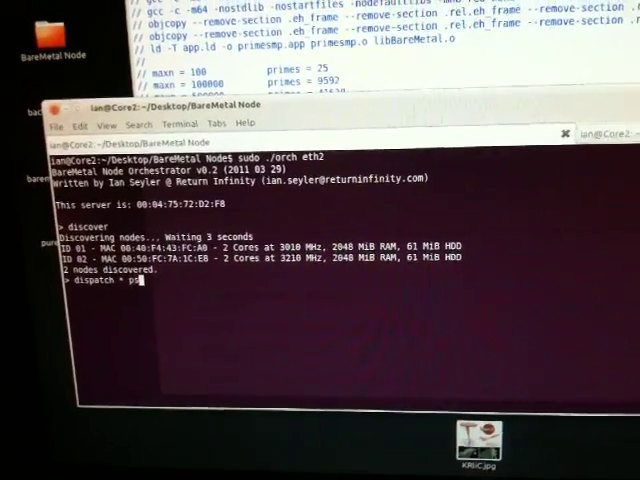
type("mp.app")
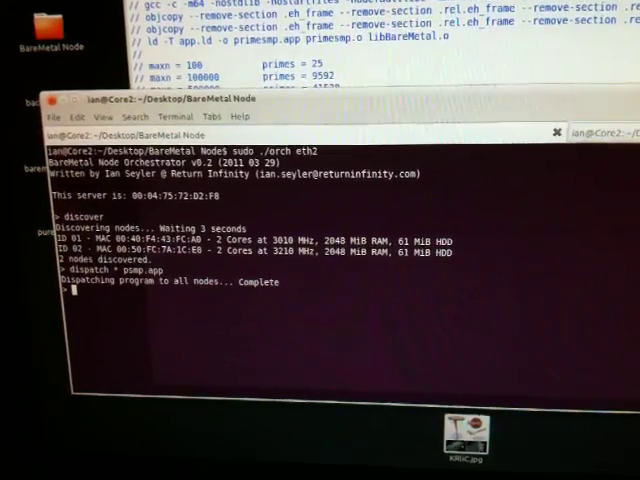
type("parameters")
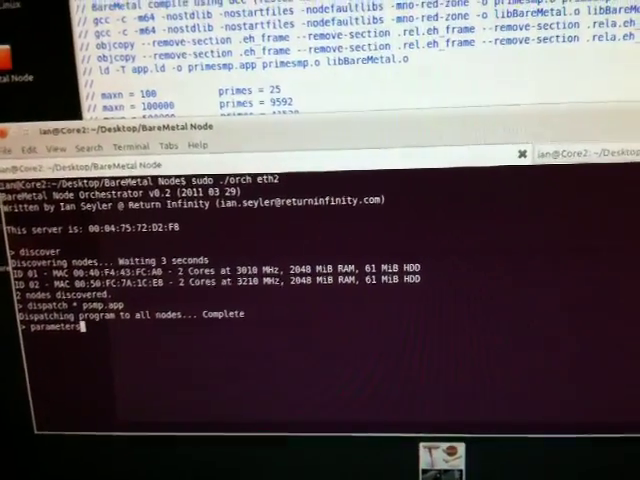
type("2")
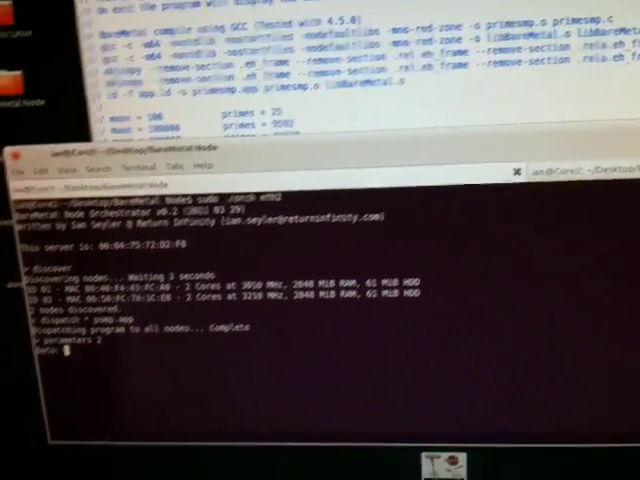